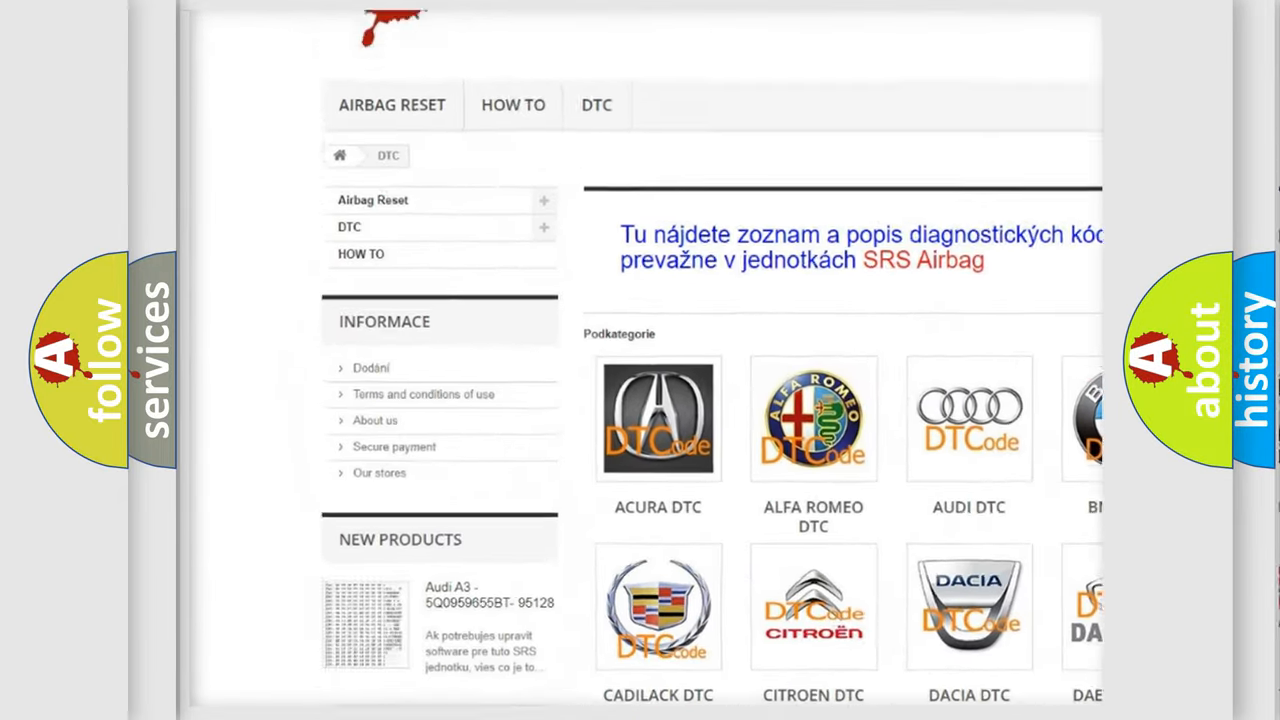
scroll(down, 3)
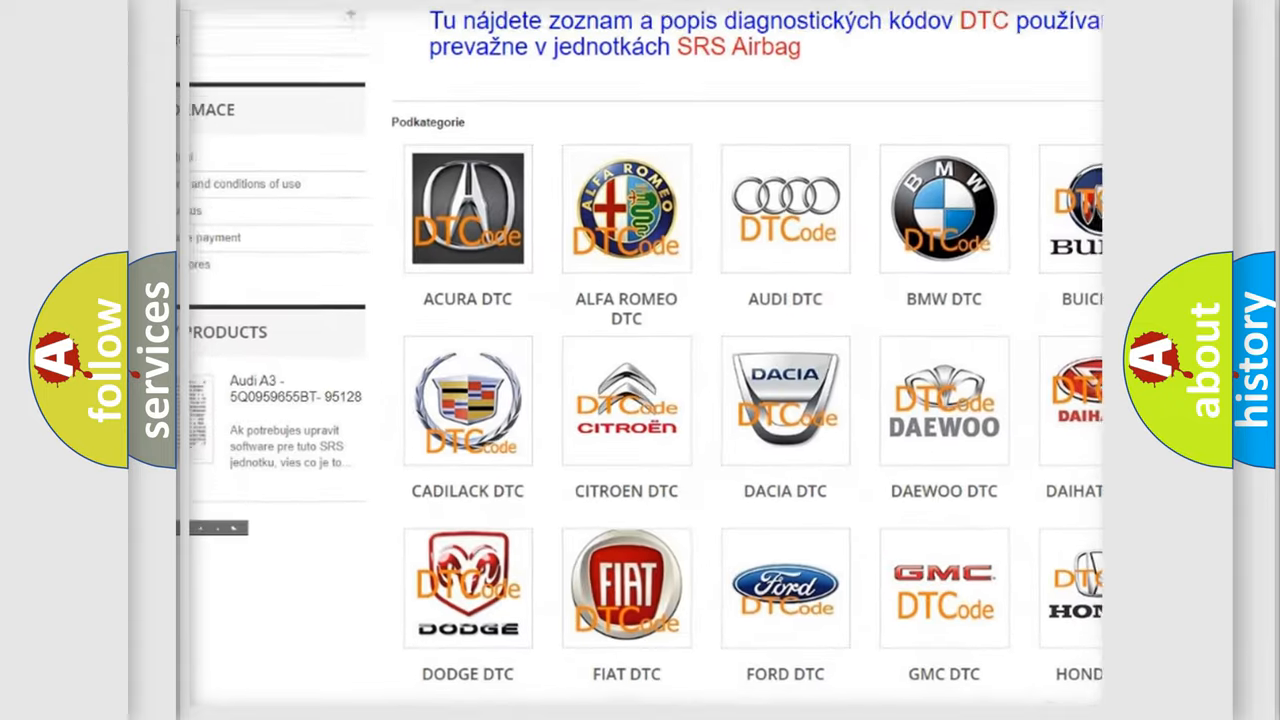
scroll(down, 3)
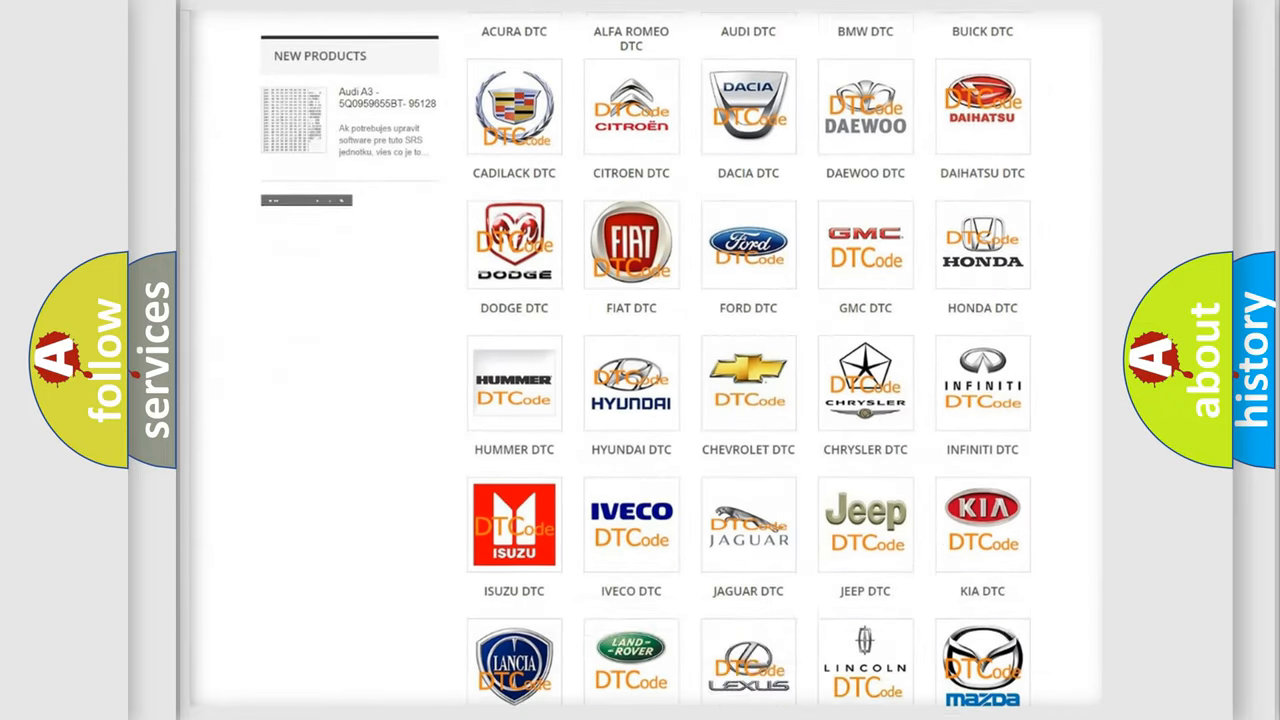
scroll(down, 3)
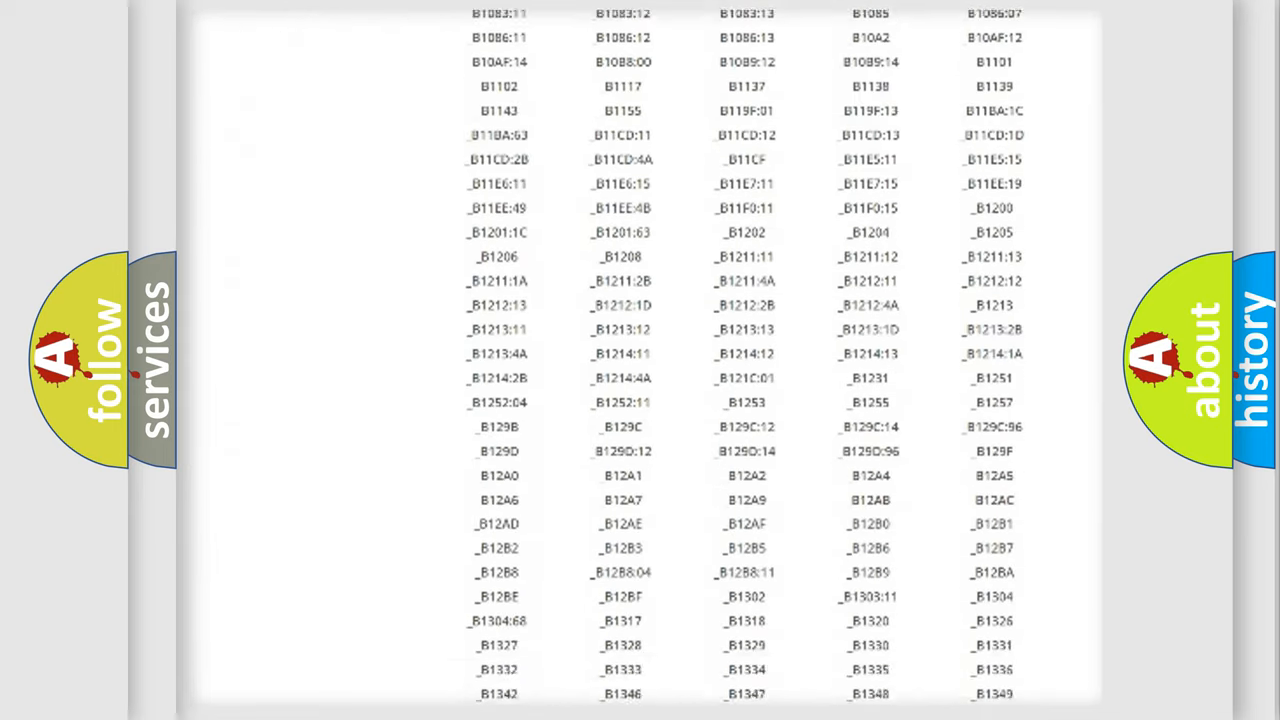
scroll(down, 3)
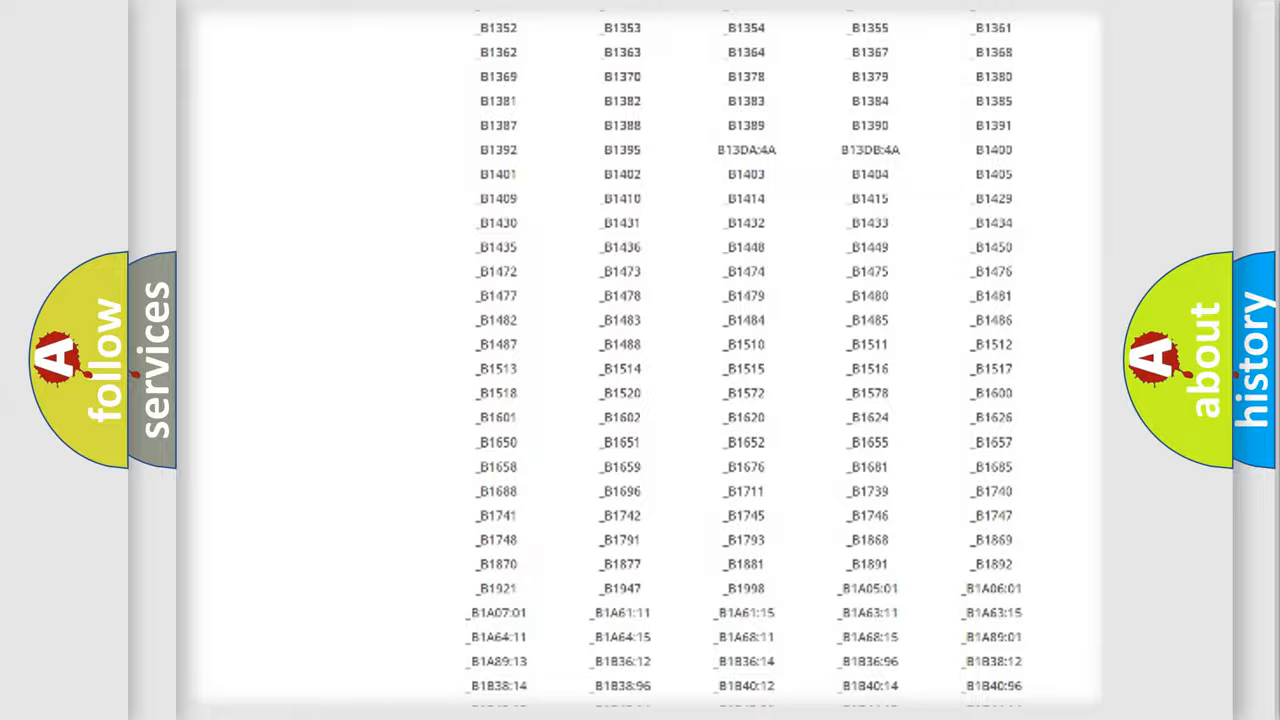